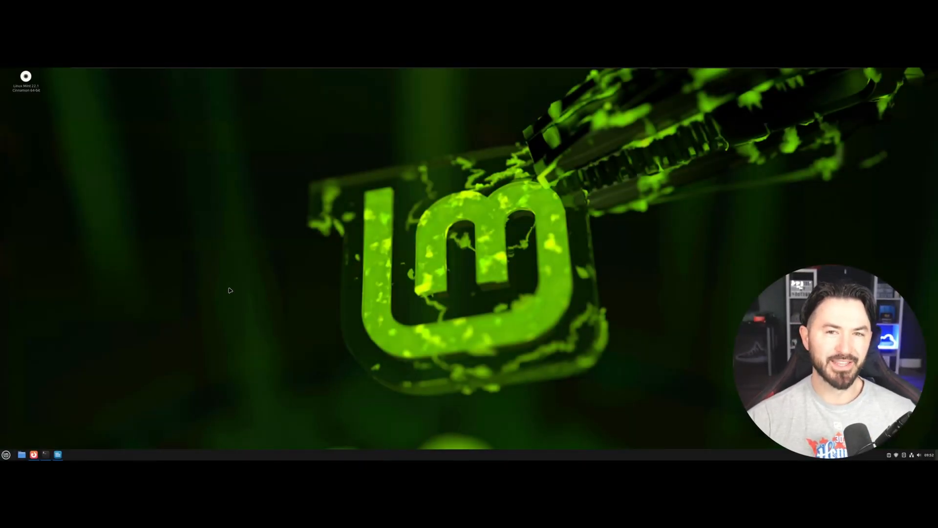
mouse_move(216, 291)
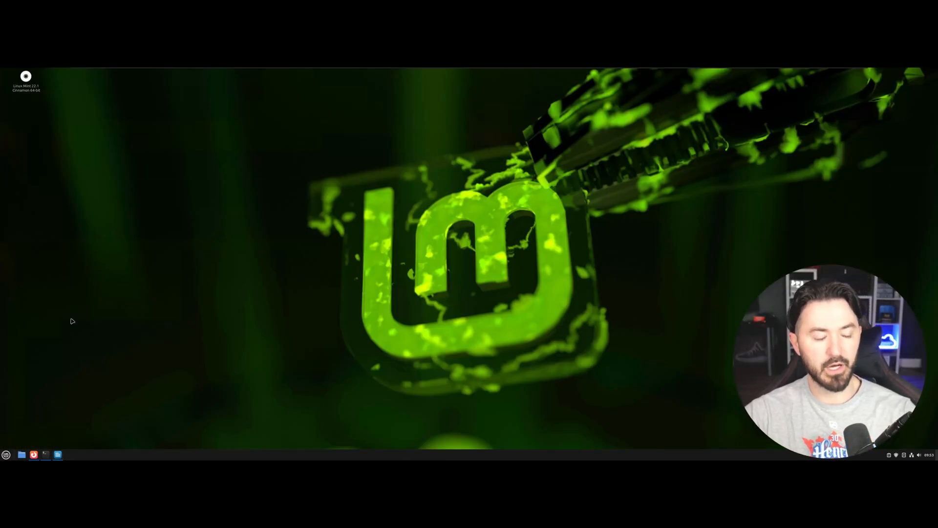
mouse_move(236, 366)
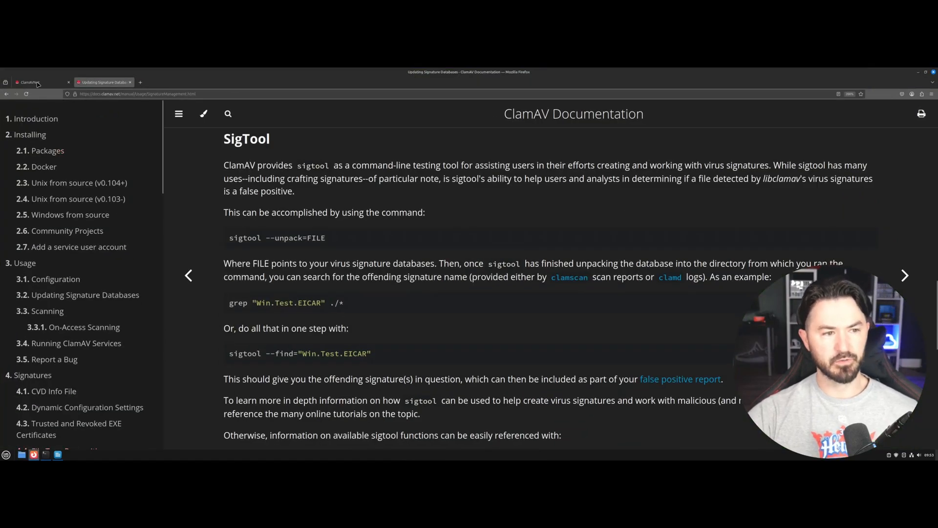
Step: Show the clamav.net homepage announcing stable release 1.4.2
click(35, 82)
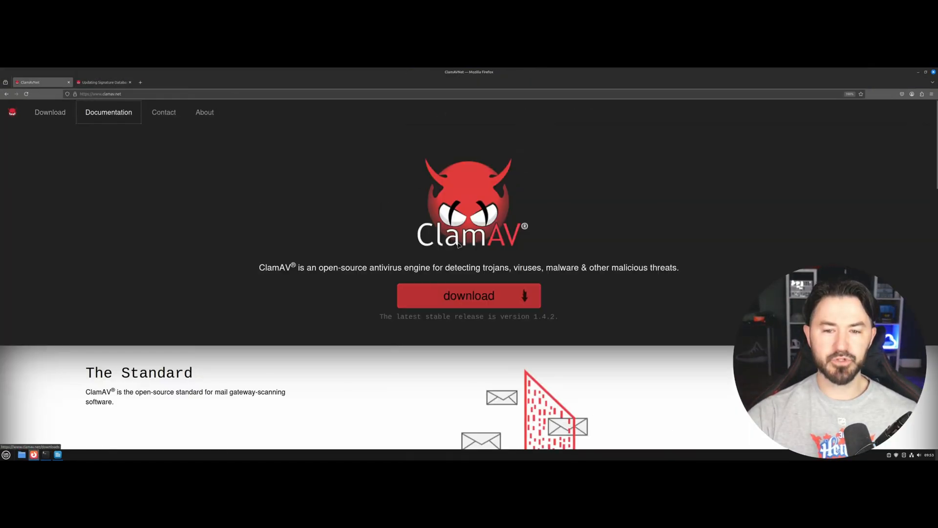
mouse_move(566, 241)
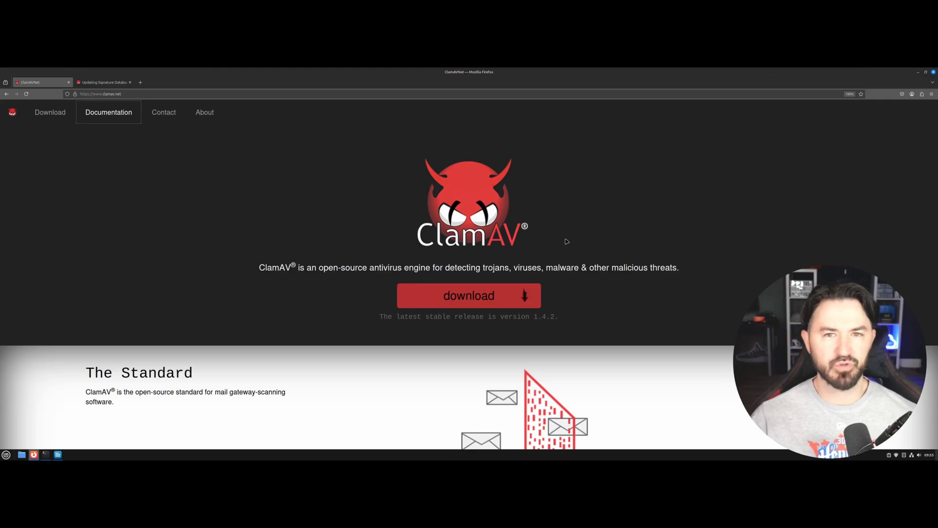
mouse_move(556, 187)
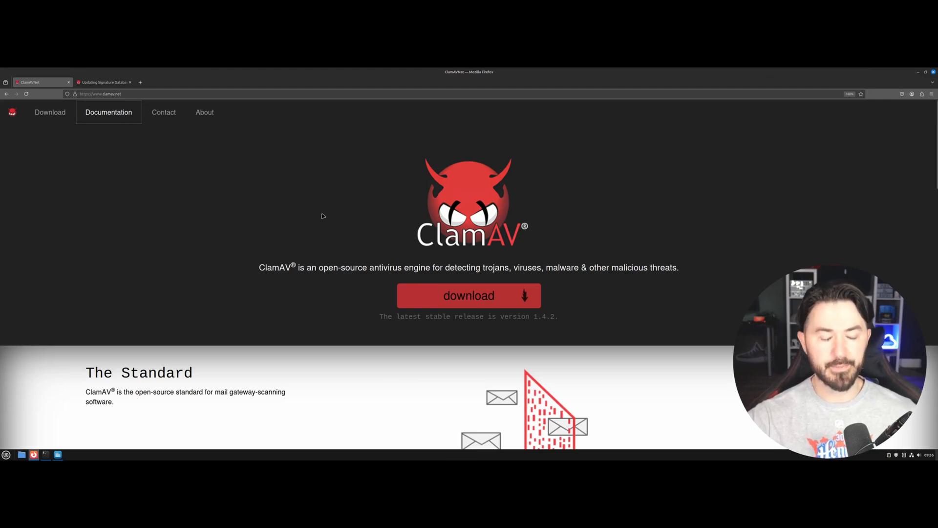
mouse_move(256, 156)
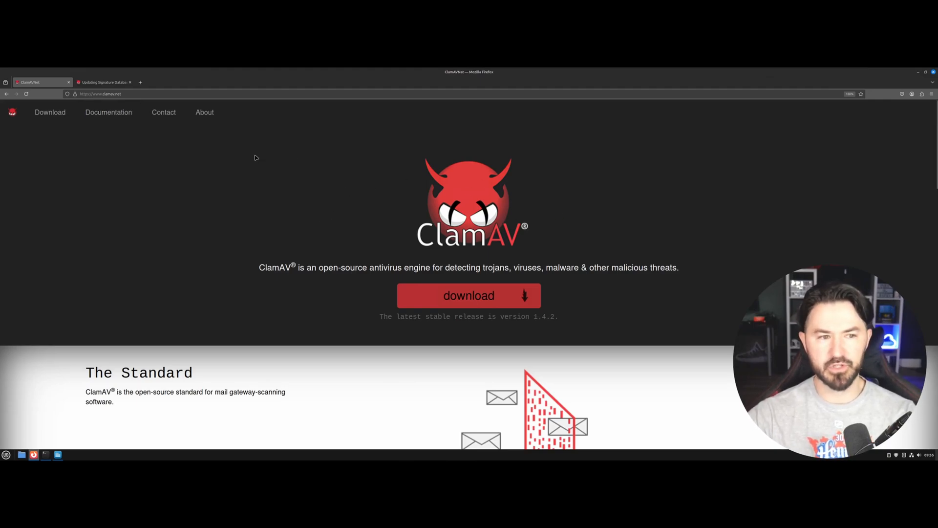
mouse_move(309, 195)
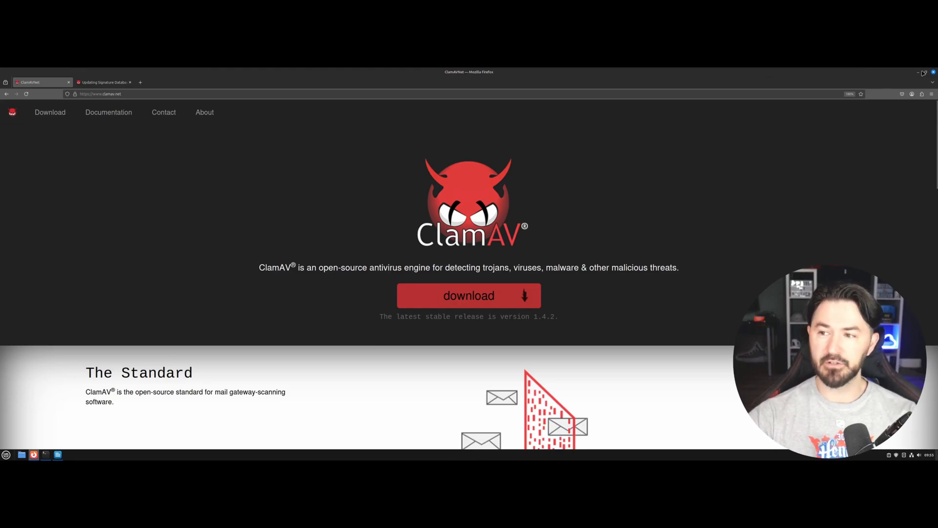
mouse_move(518, 295)
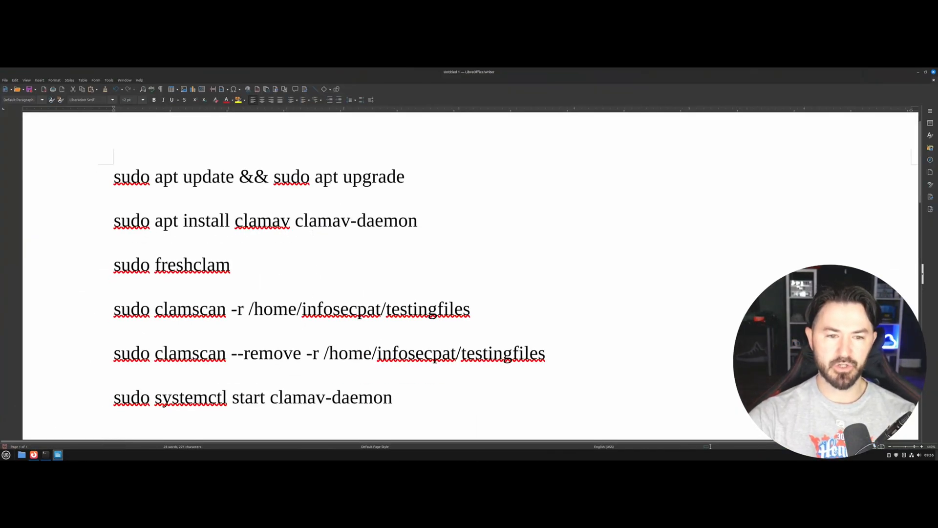
Step: Select 'sudo apt update && sudo apt upgrade' in the notes and move to the terminal
drag(113, 177, 404, 177)
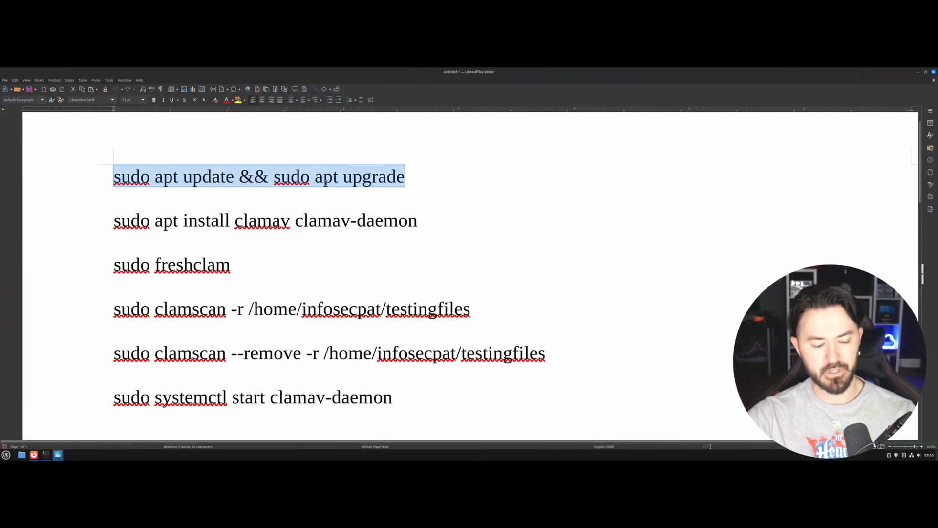
click(232, 264)
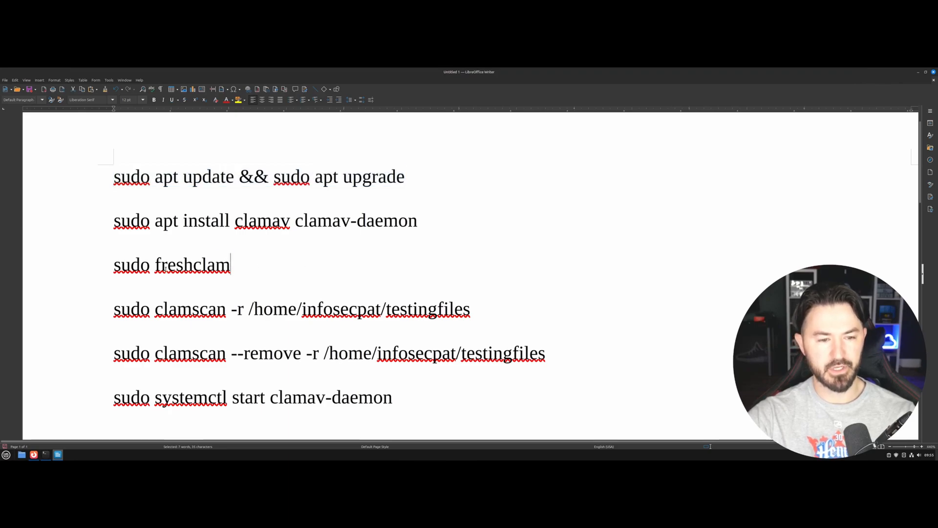
key(Delete)
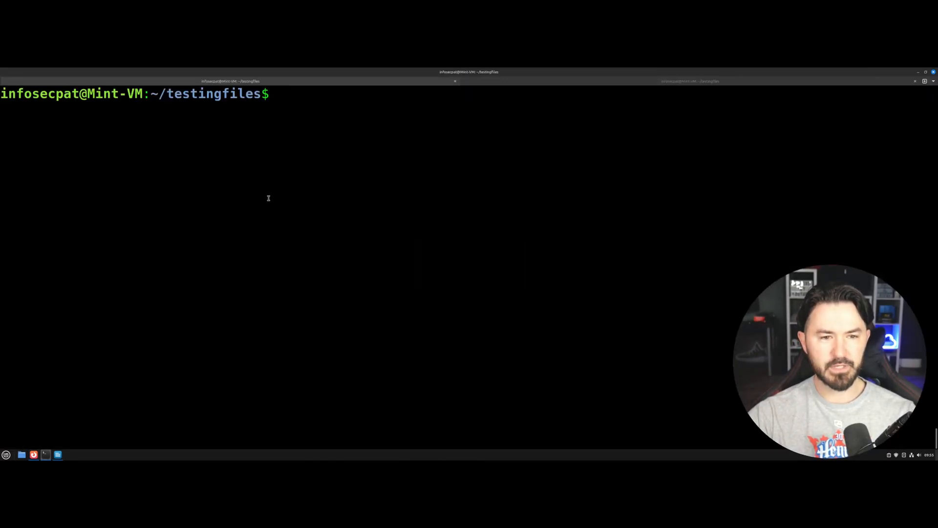
Step: List testingfiles (eicar.txt), run 'sudo apt update && sudo apt upgrade', and return to the notes
text(ls)
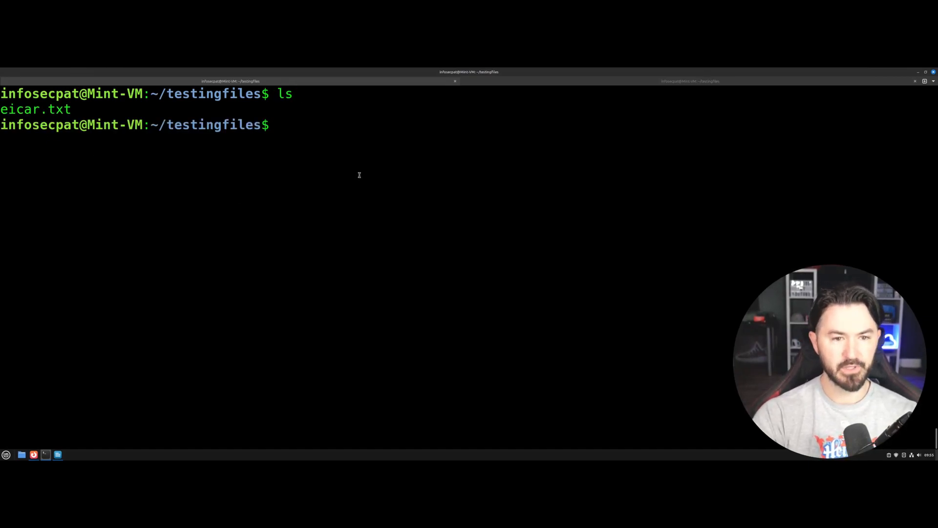
text(sudo apt update && sudo apt upgrade)
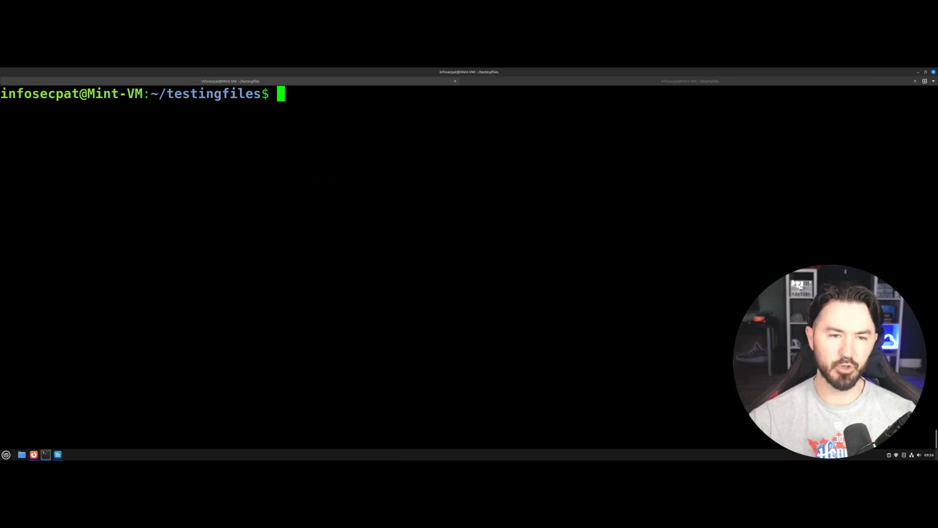
click(57, 454)
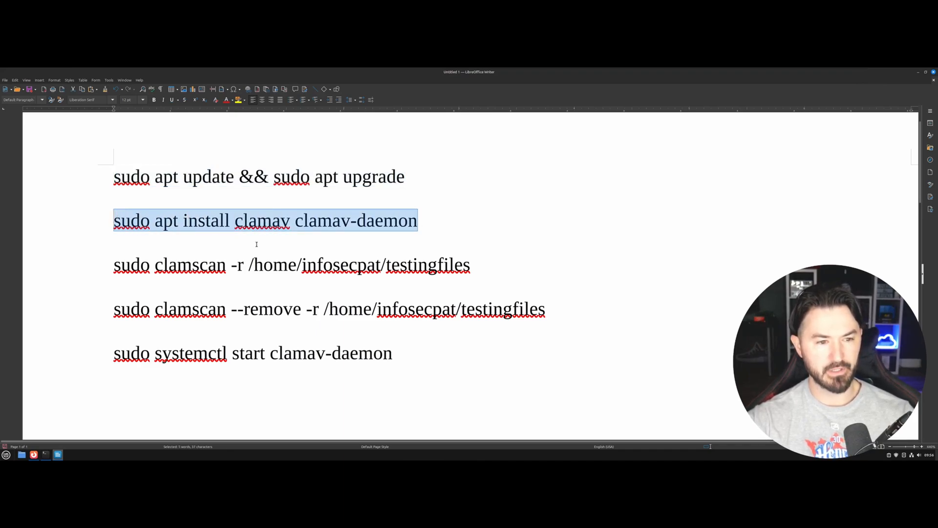
mouse_move(709, 281)
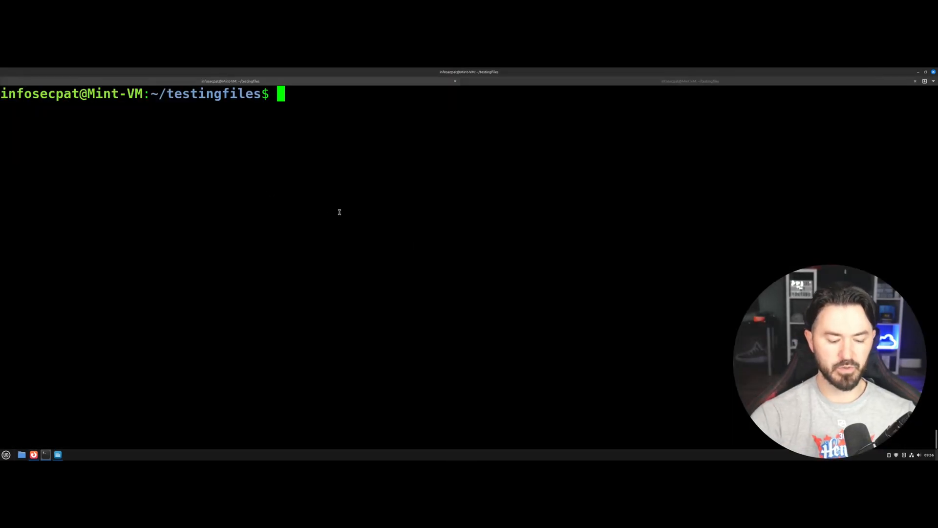
Step: Run 'sudo apt install clamav clamav-daemon', reported already at version 1.0.8
text(sudo apt install clamav clamav-daemon)
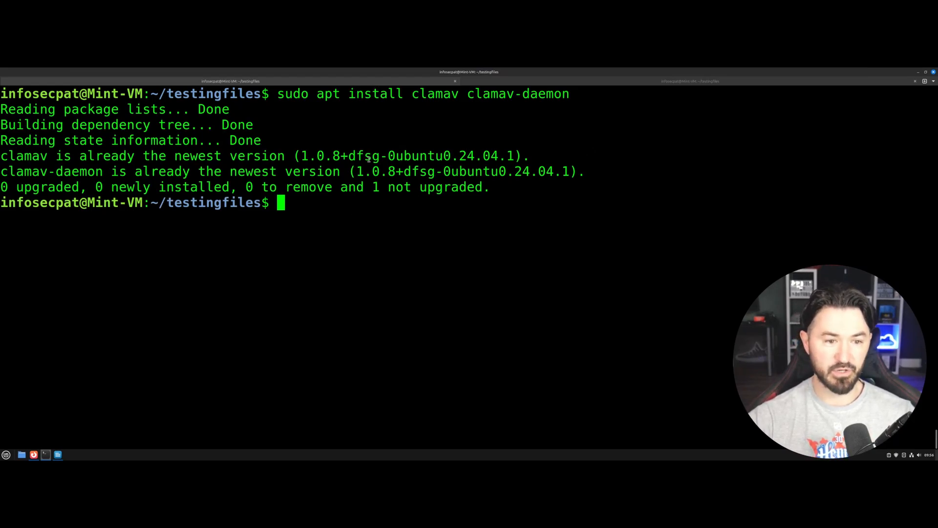
mouse_move(451, 220)
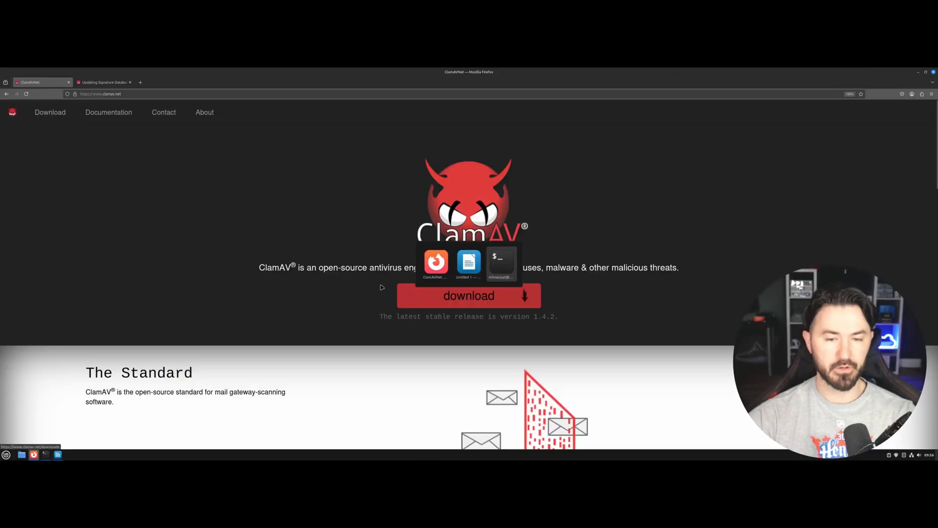
Step: Run 'sudo clamscan -r /home/infosecpat/testingfiles' and see eicar.txt flagged Eicar-Signature FOUND
click(502, 263)
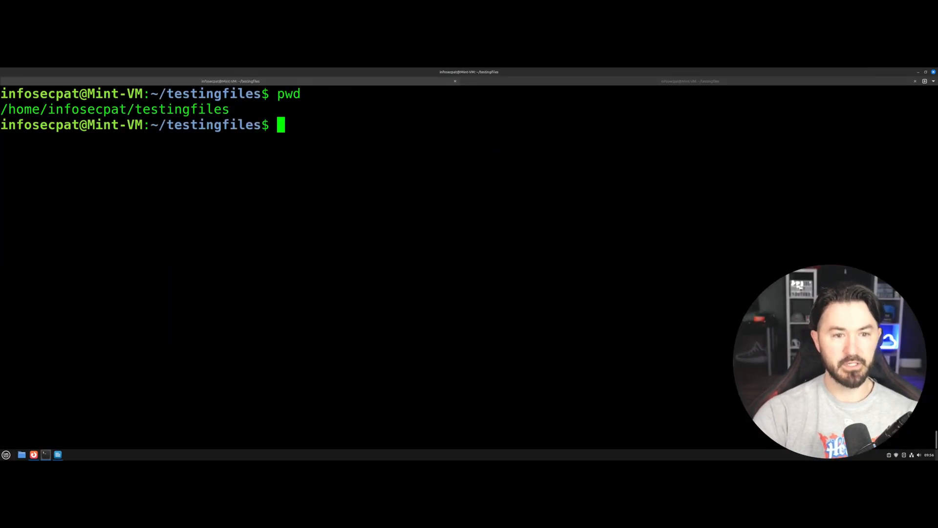
mouse_move(352, 275)
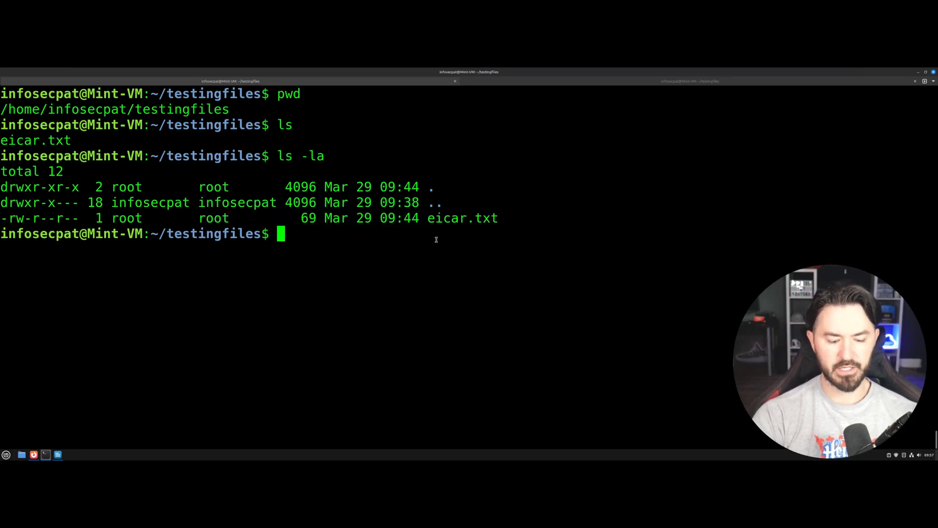
text(cat)
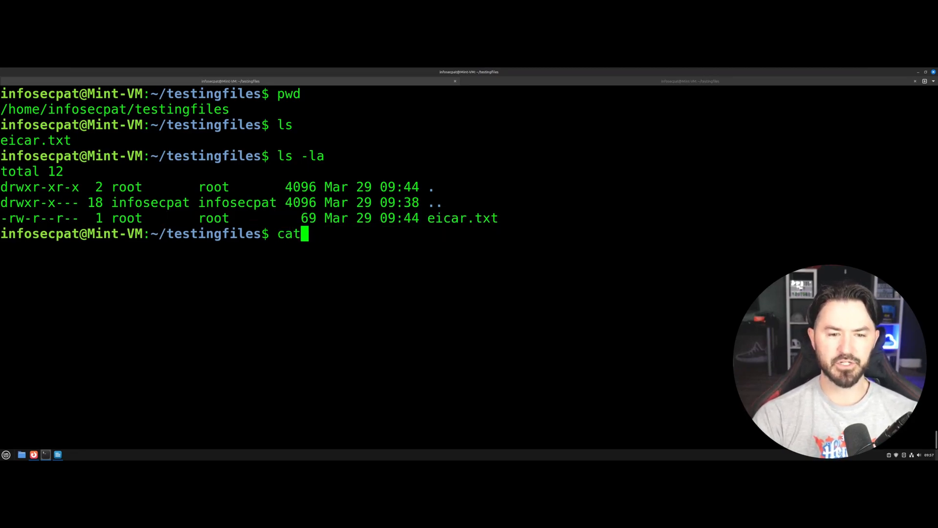
text(e)
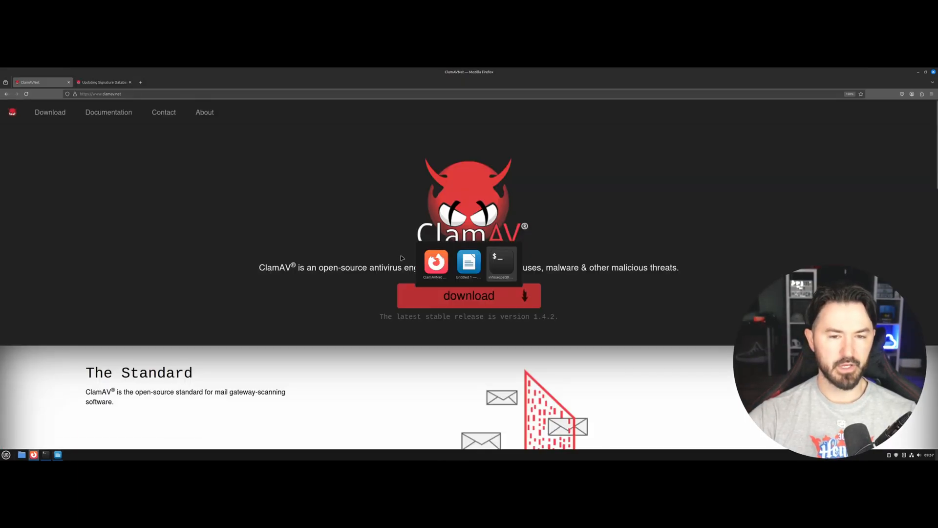
click(502, 260)
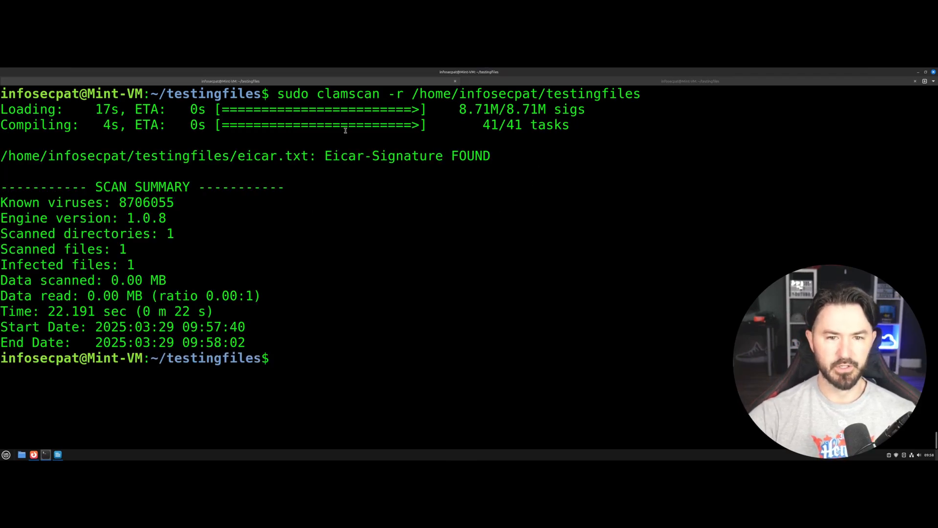
mouse_move(220, 204)
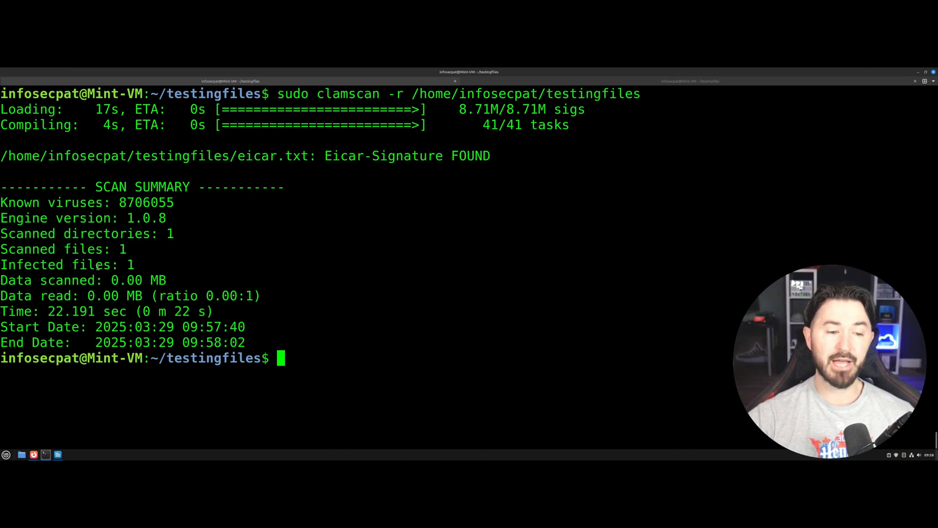
mouse_move(379, 323)
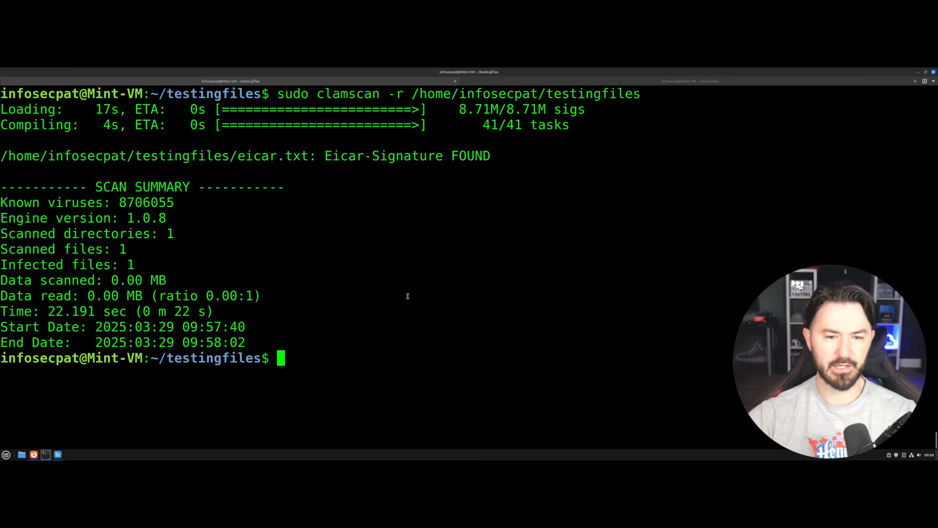
Step: Run 'sudo nano patfile.txt' to create a clean text file in testingfiles
text(mak)
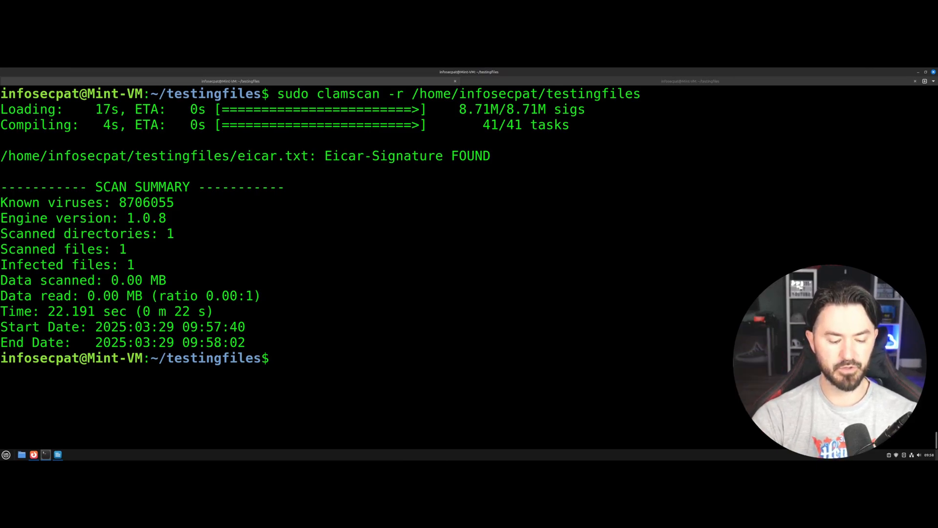
text(sudo)
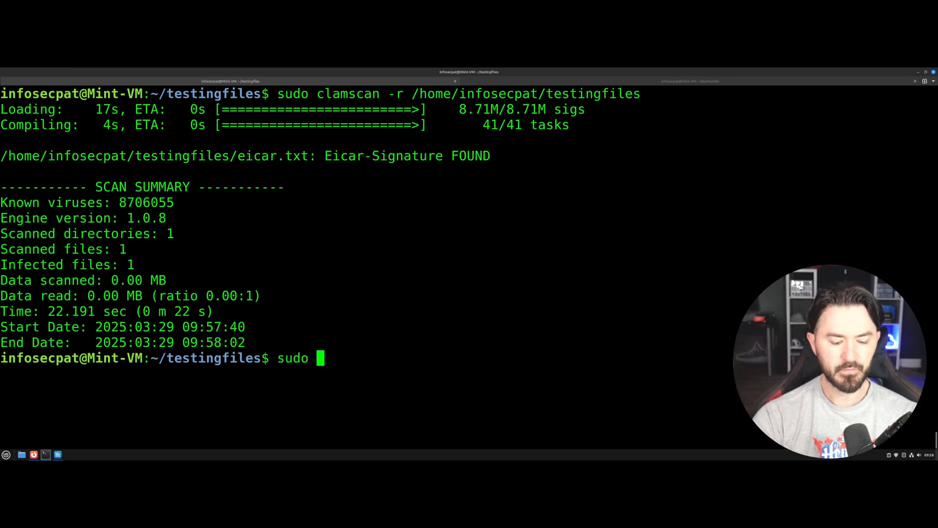
text(ana)
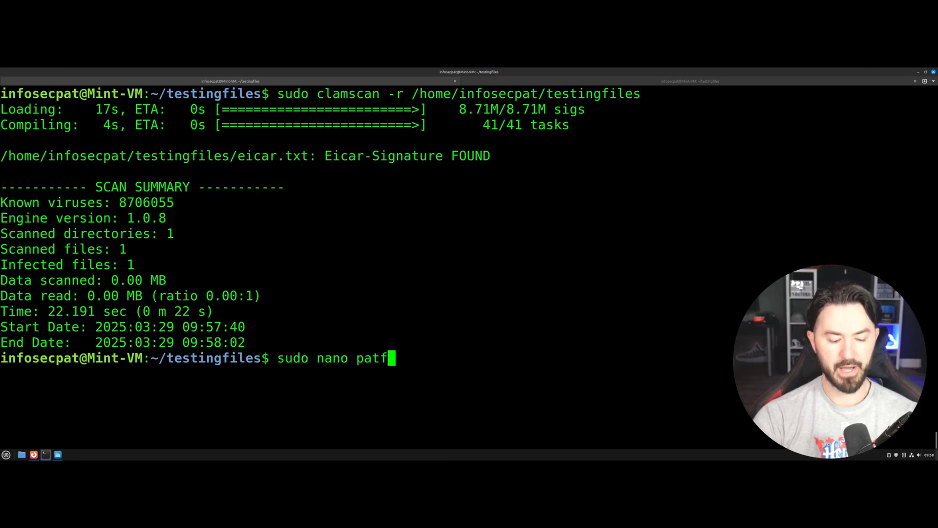
text(ile.txt)
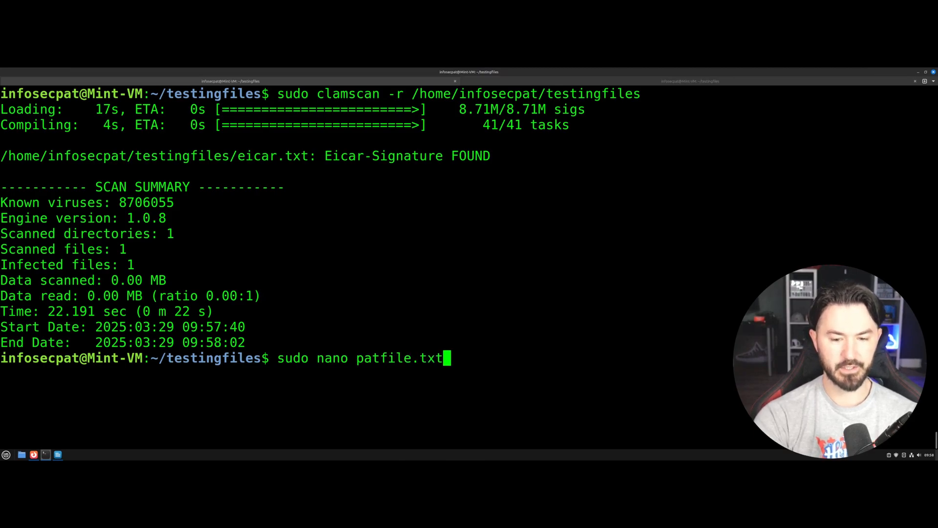
key(Return)
text(l)
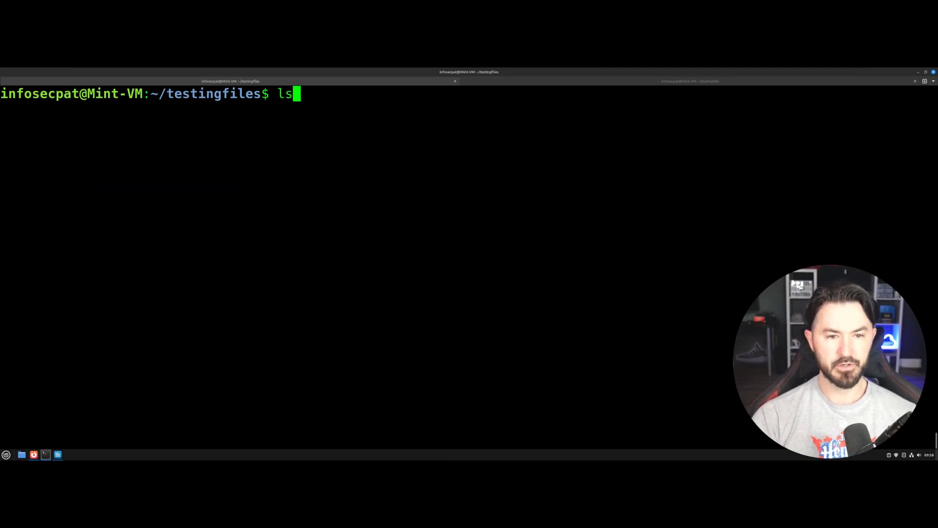
Step: Run 'sudo clamscan -r /home/infosecpat/testingfiles/patfile.txt', reported OK with zero infected files
text(sudo clamscan -r /home/infosecpat/testingfiles)
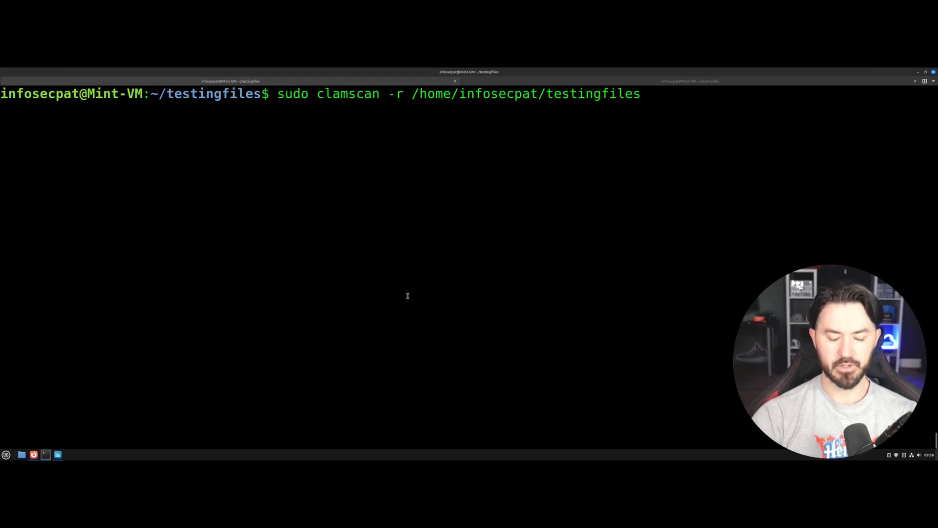
text(/patfile.txt)
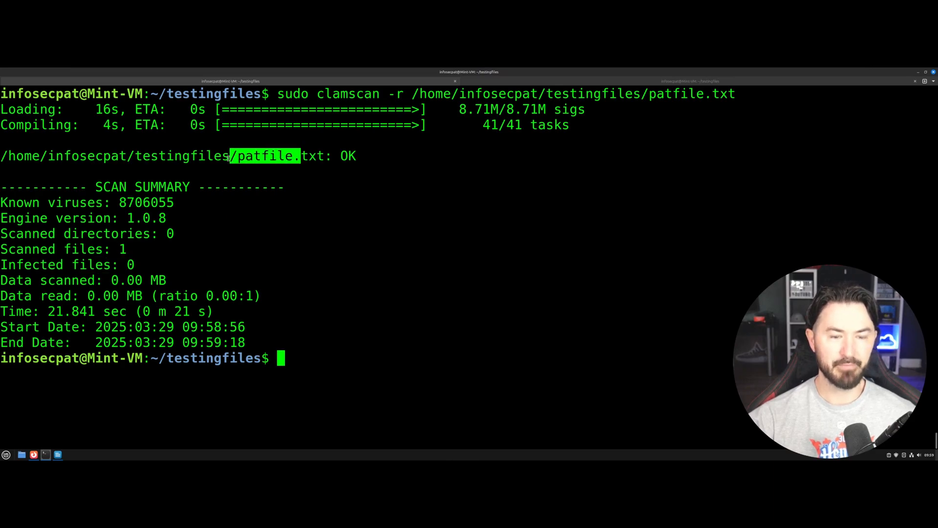
mouse_move(370, 273)
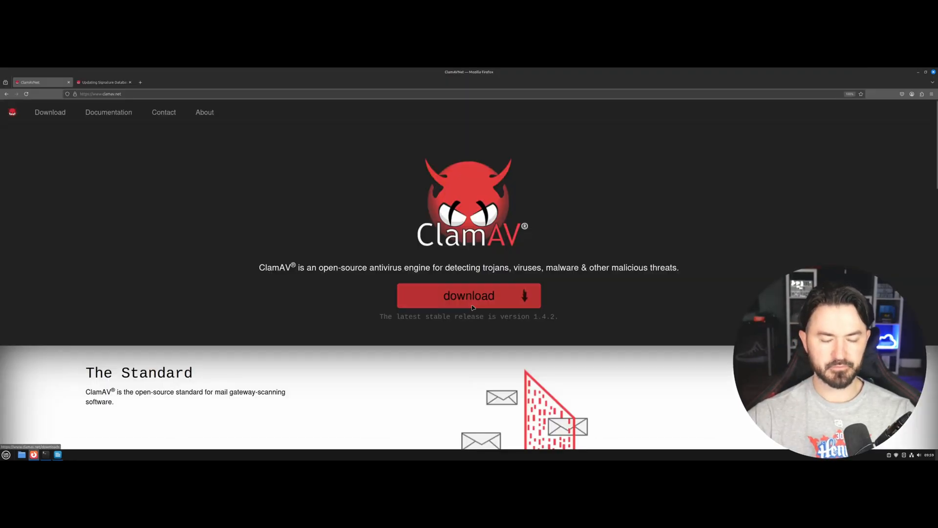
Step: Run 'sudo clamscan --remove -r /home/infosecpat/testingfiles/' so the infected eicar.txt is deleted
click(45, 455)
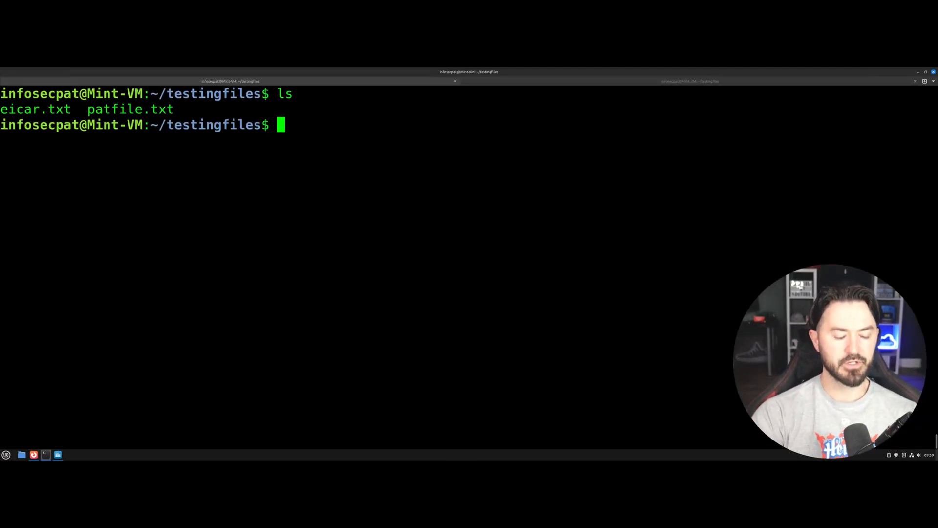
text(sudo clamscan --remove -r /home/infosecpat/testingfiles)
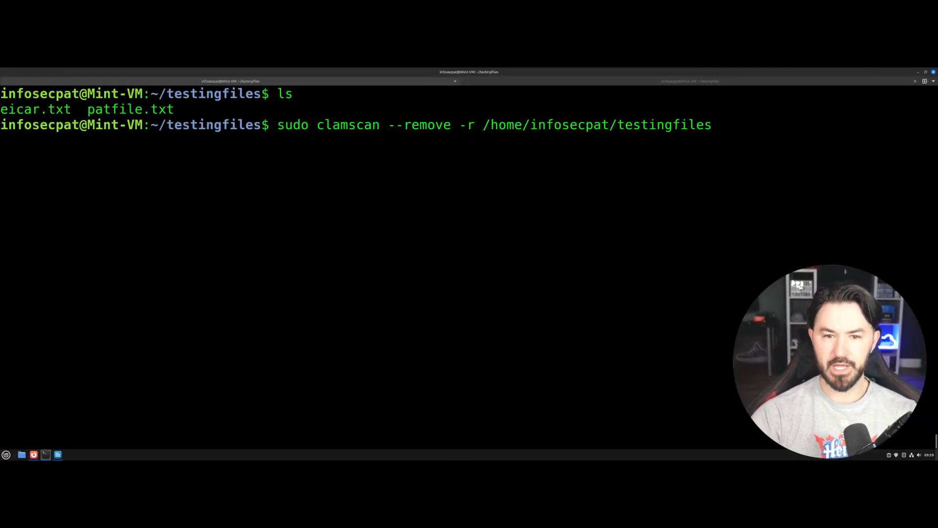
text(/)
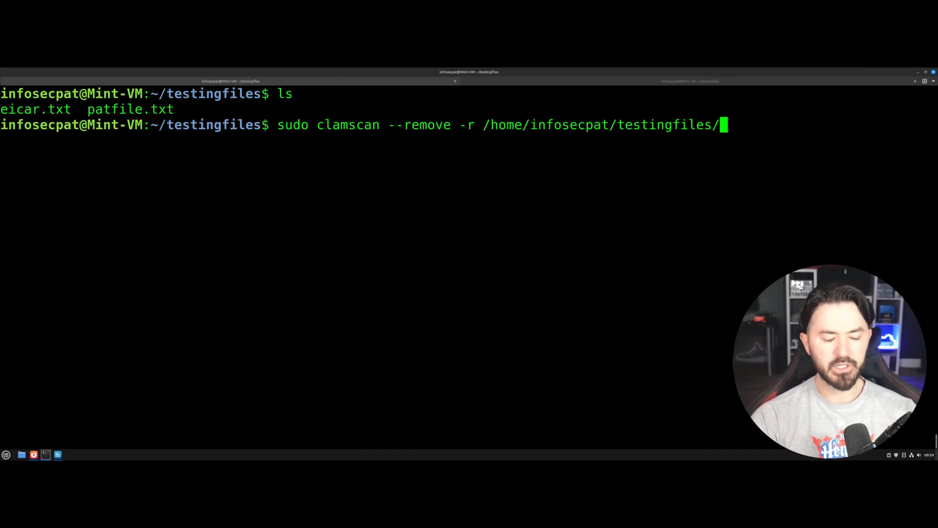
text(eicar.t)
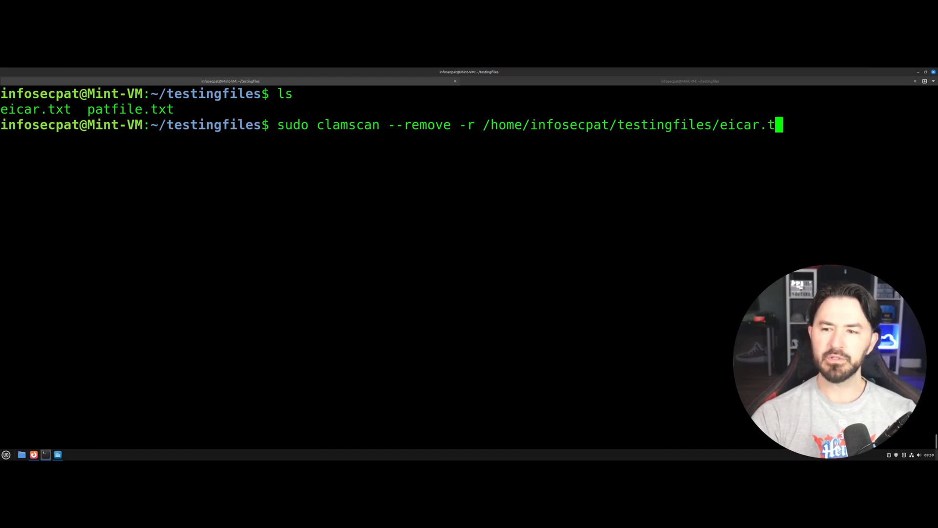
key(BackSpace)
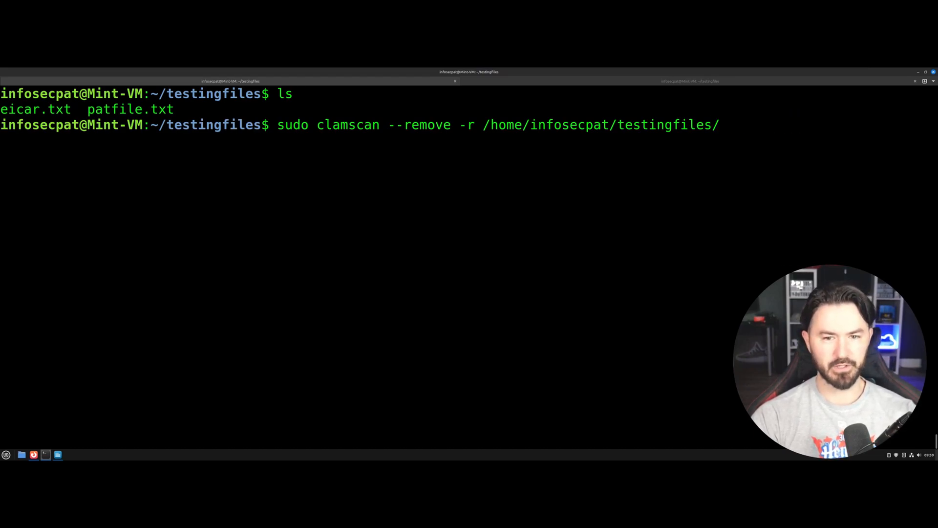
key(Return)
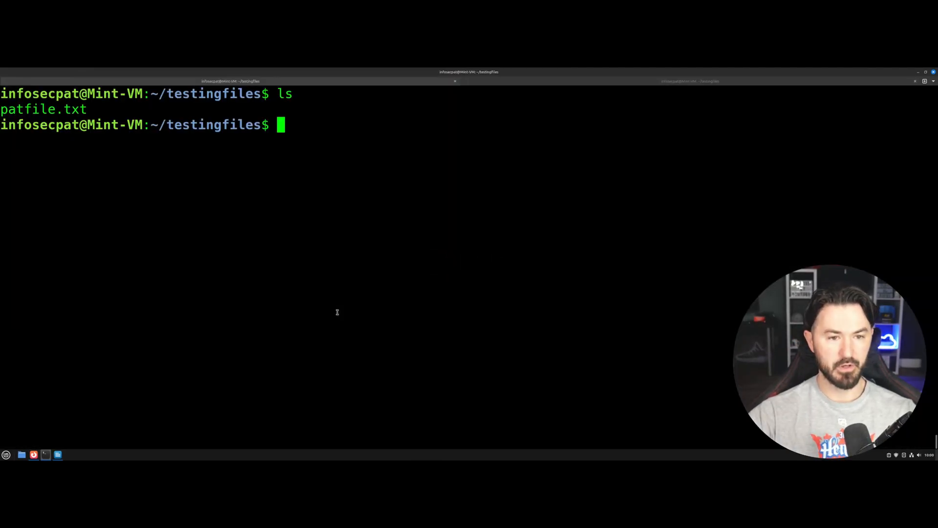
Step: Run 'sudo systemctl start clamav-daemon' to start the ClamAV service
text(sudo systemctl start clamav-daemon)
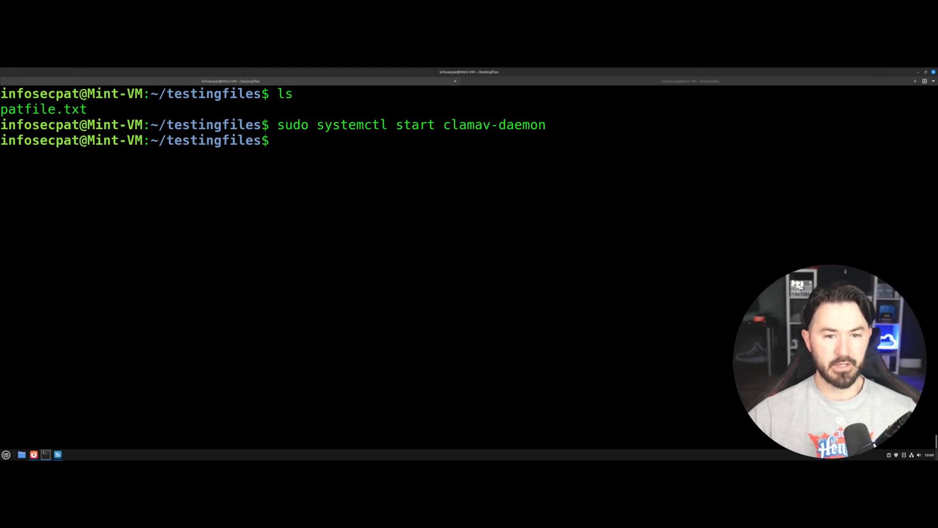
mouse_move(363, 281)
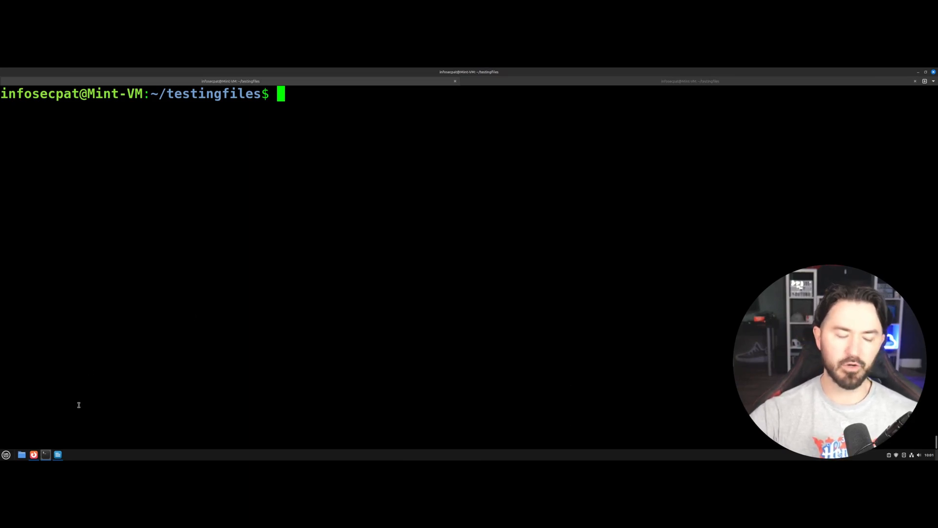
mouse_move(147, 393)
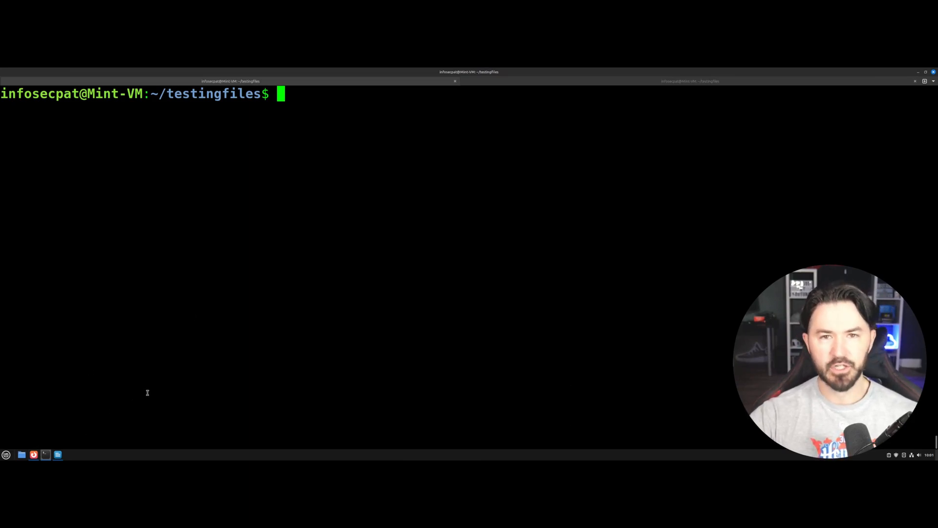